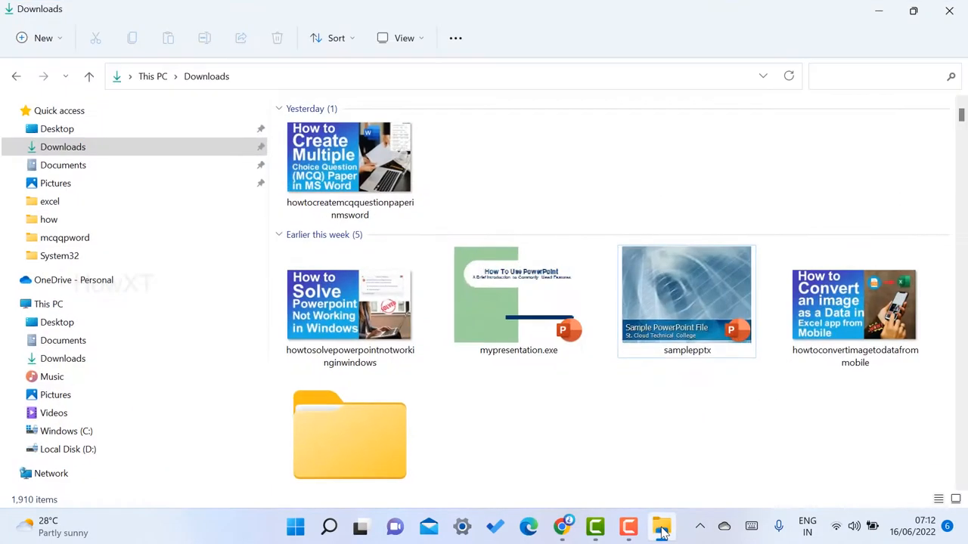
Inspect the samplepptx file's Details metadata in its Properties dialog, then close it.
right_click(687, 295)
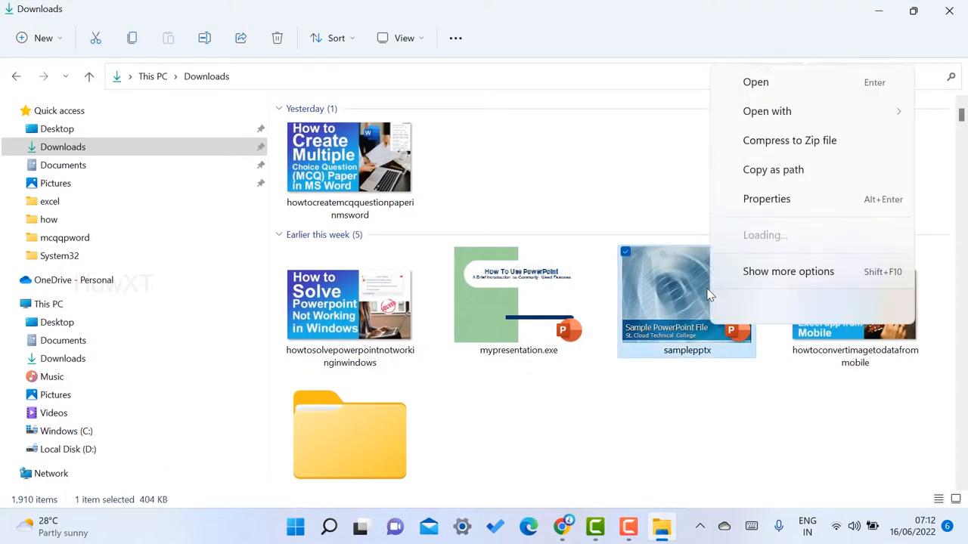
click(788, 272)
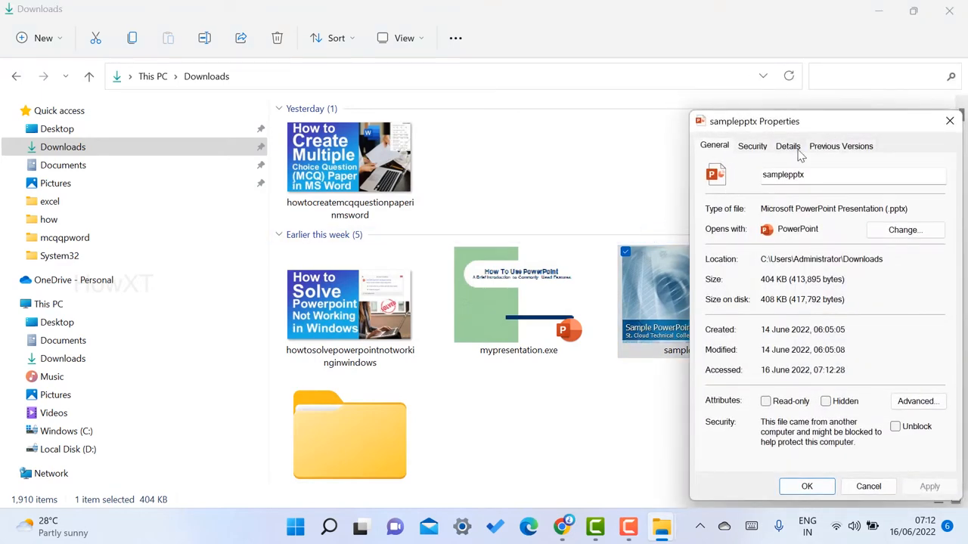
click(786, 146)
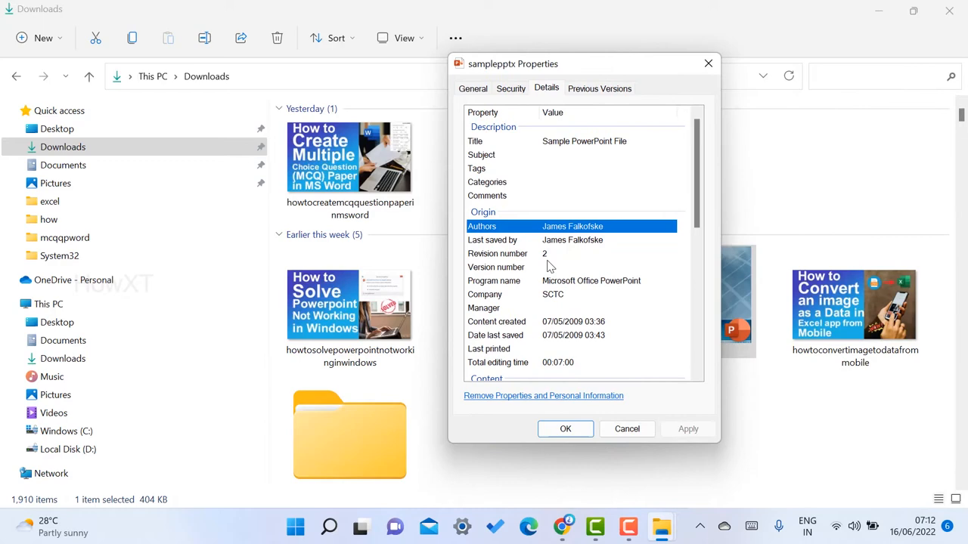
mouse_move(568, 154)
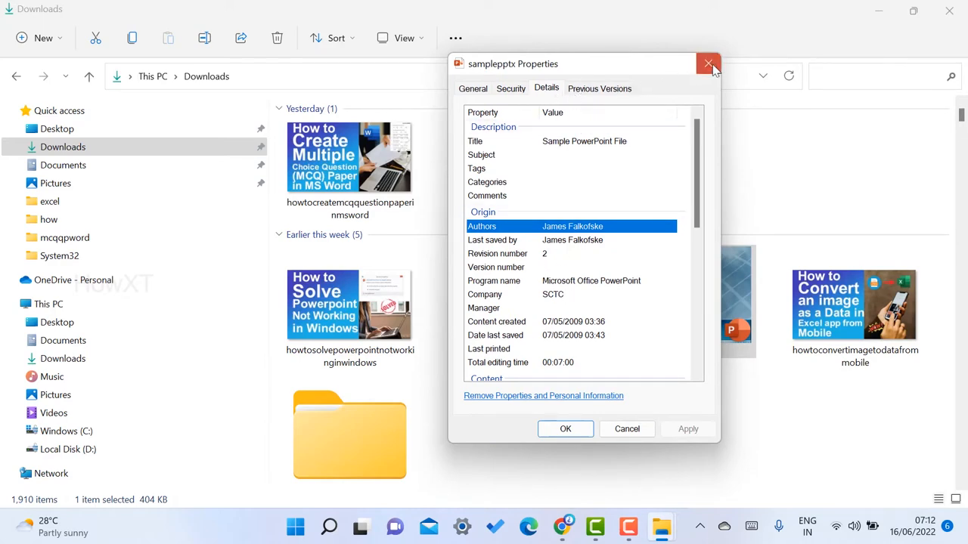
click(708, 63)
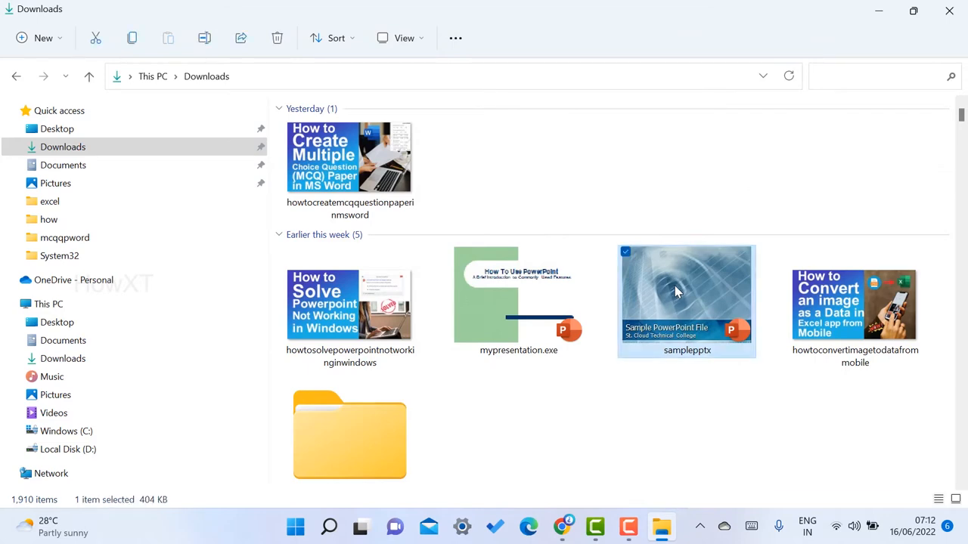
Review samplepptx's author and title metadata again, scrolling through the Details list.
right_click(677, 291)
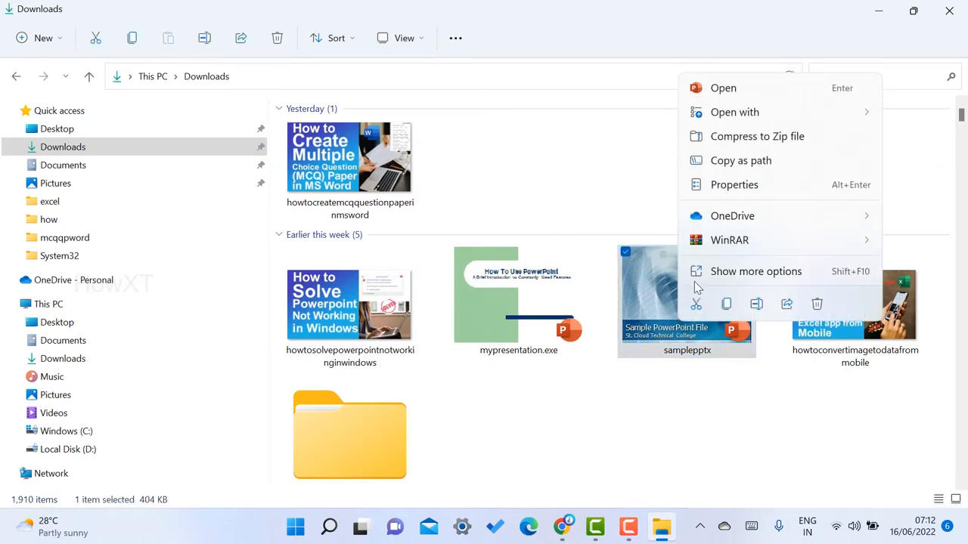
click(733, 184)
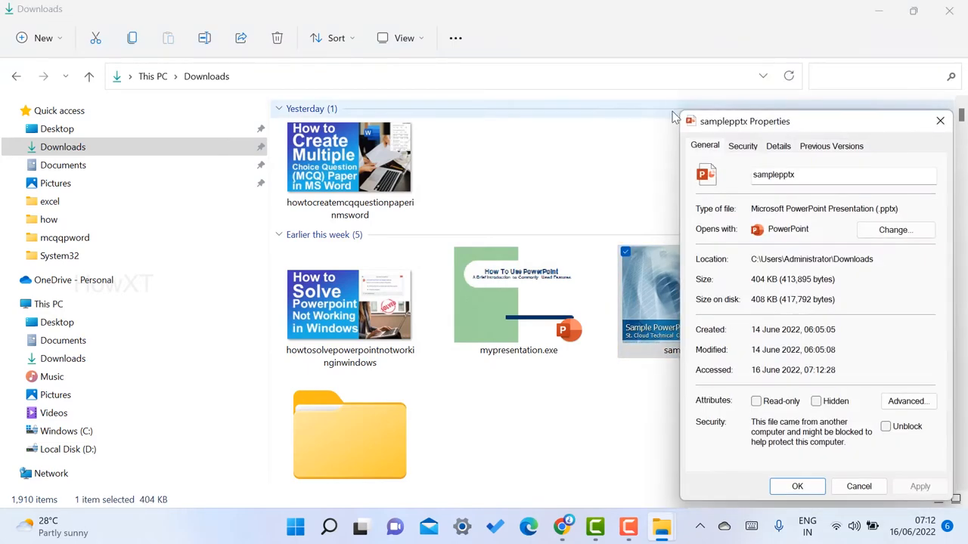
click(777, 145)
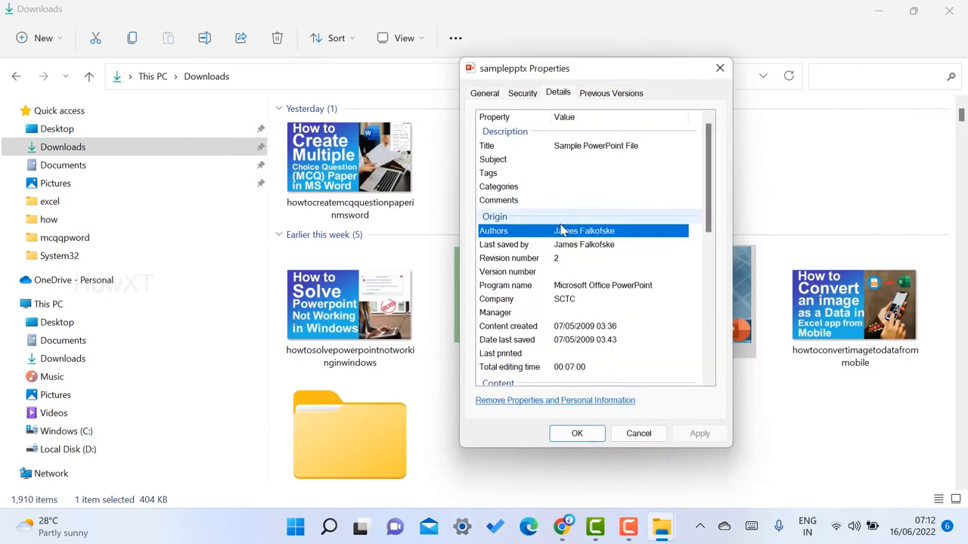
mouse_move(695, 179)
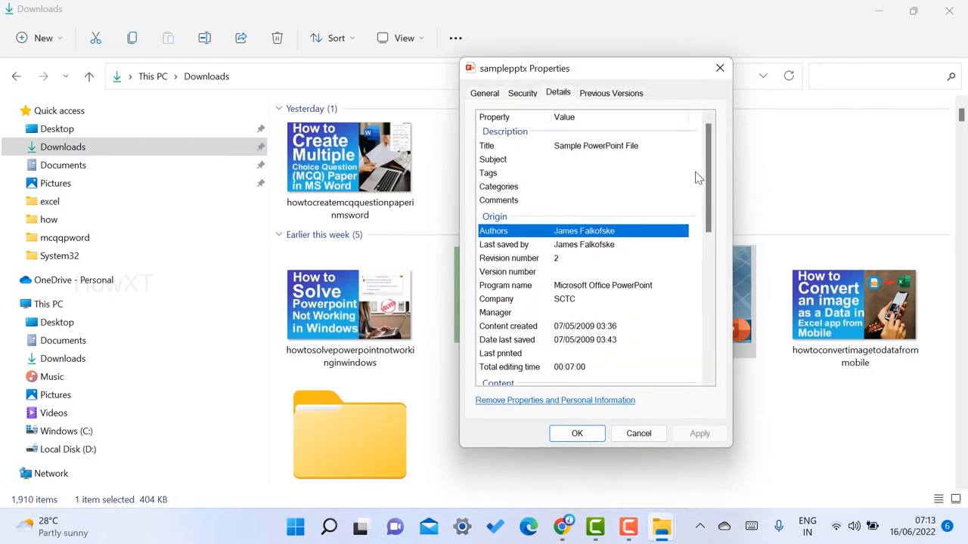
scroll(down, 3)
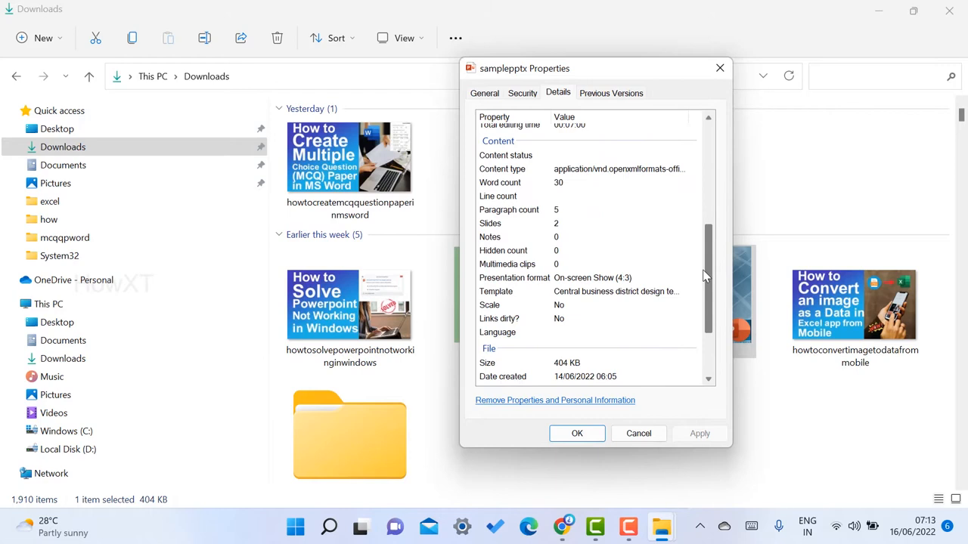
scroll(down, 3)
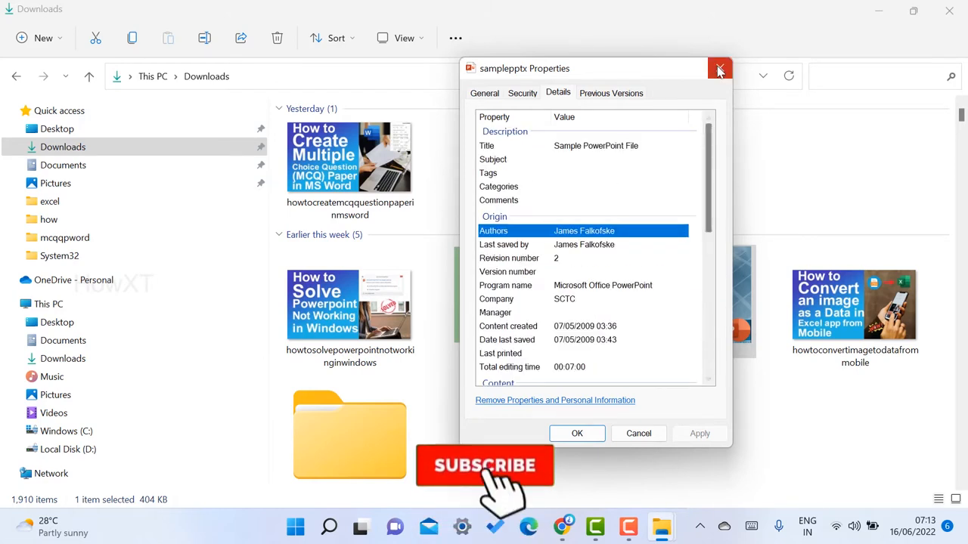
click(719, 68)
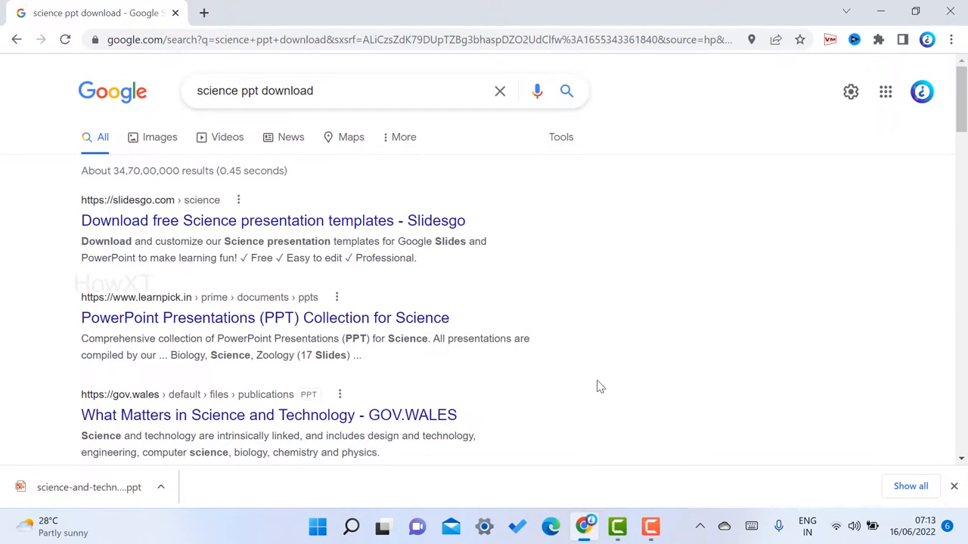
mouse_move(280, 420)
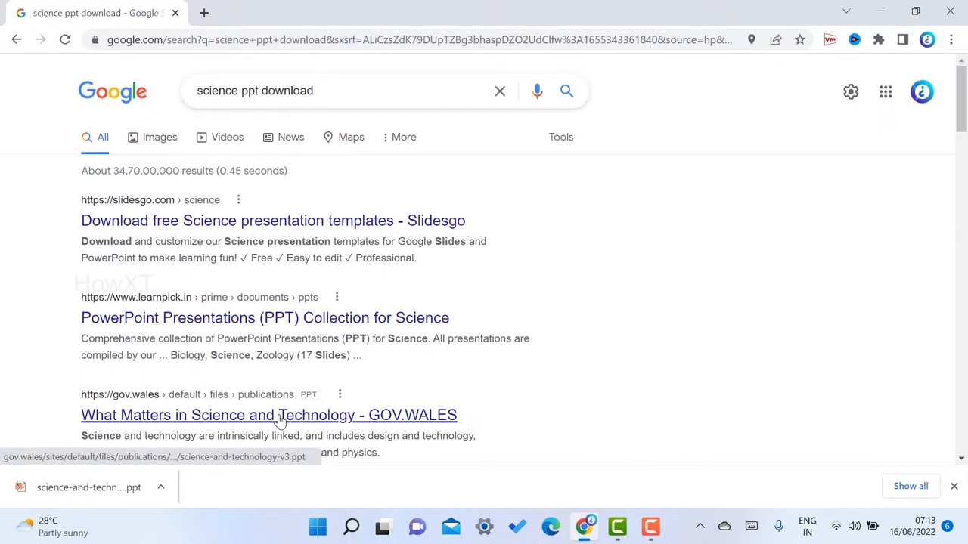
Download the GOV.WALES 'What Matters in Science and Technology' presentation from the Google results.
click(269, 415)
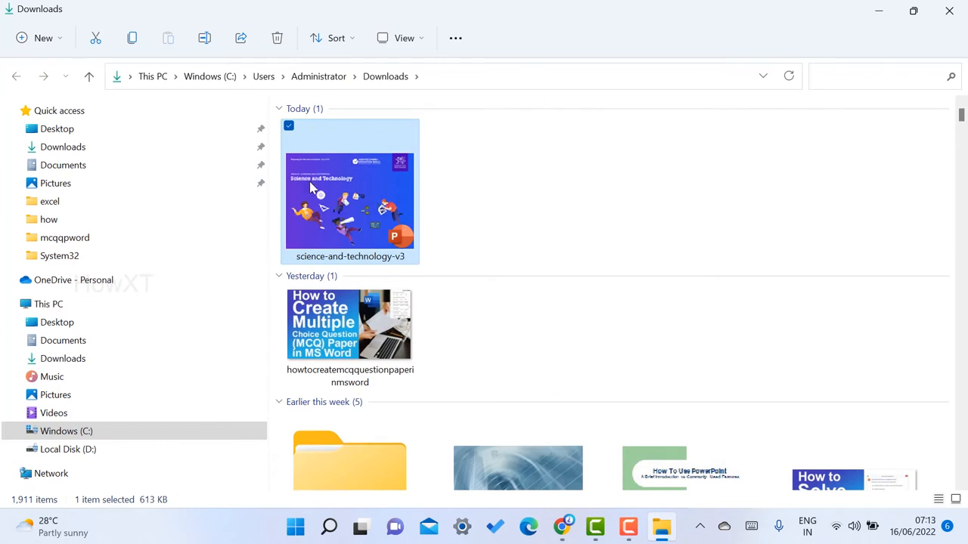
mouse_move(361, 205)
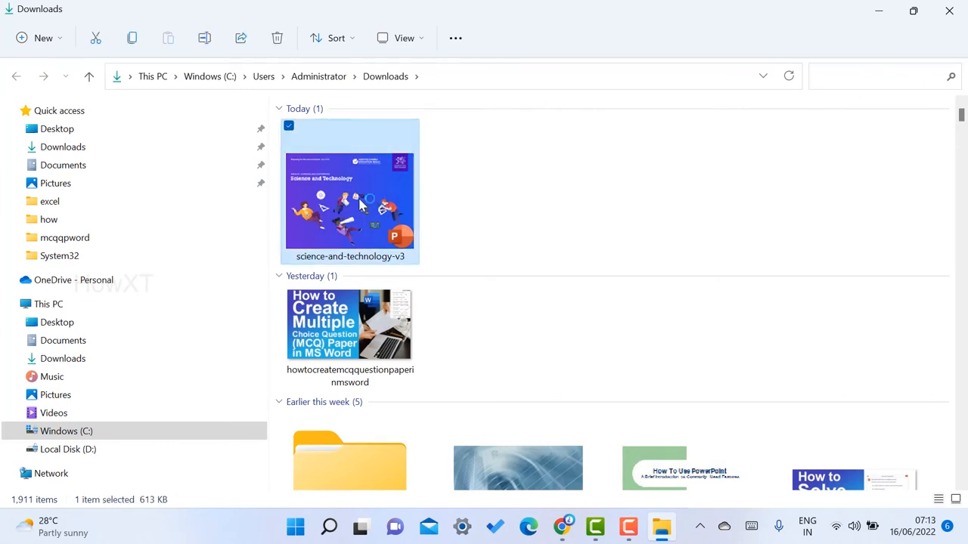
Open the downloaded science-and-technology-v3 presentation from the Downloads folder.
double_click(350, 191)
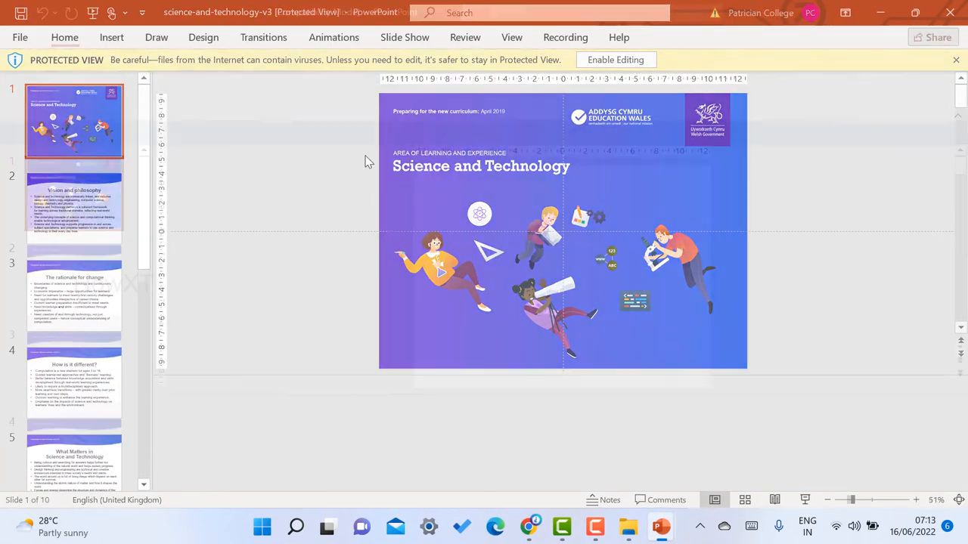
Enable editing on the protected presentation and view its second and third slides.
click(616, 61)
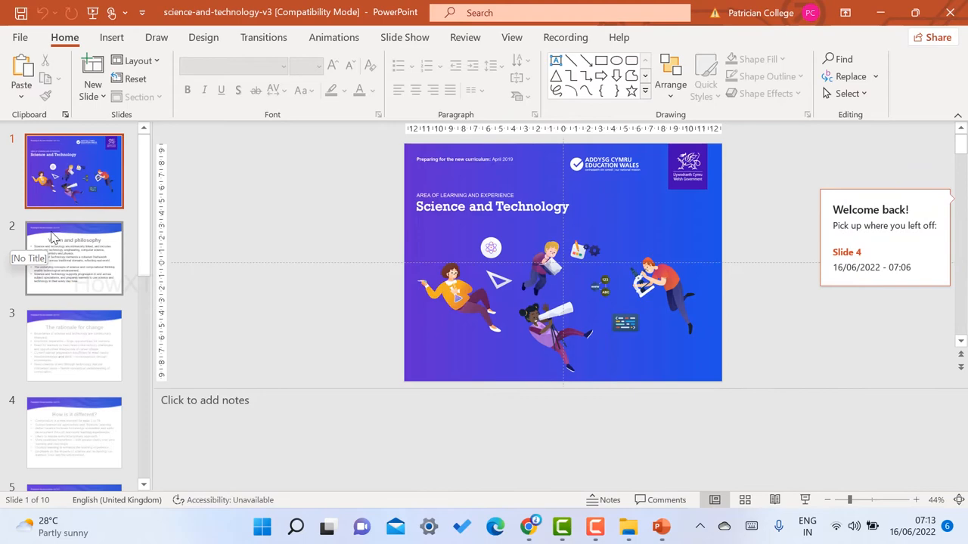
click(74, 257)
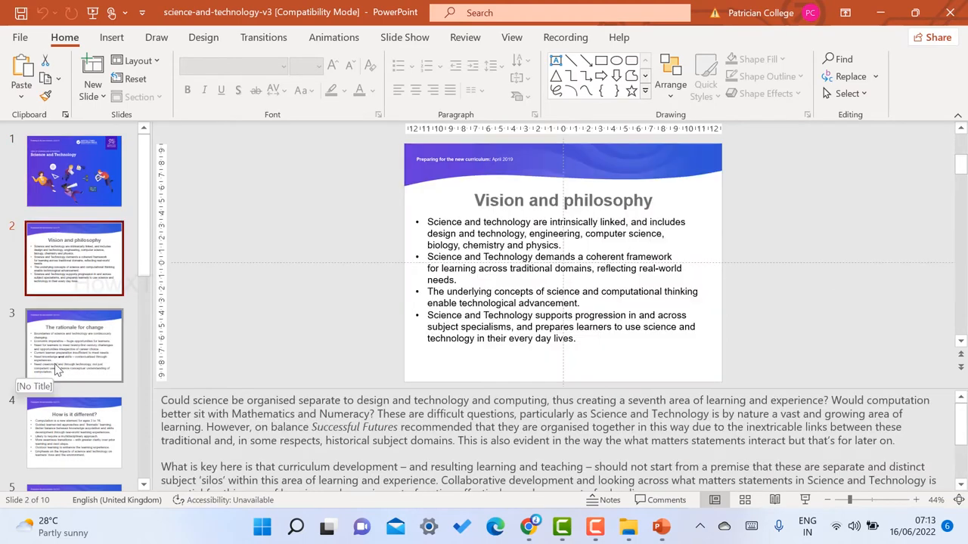
click(74, 171)
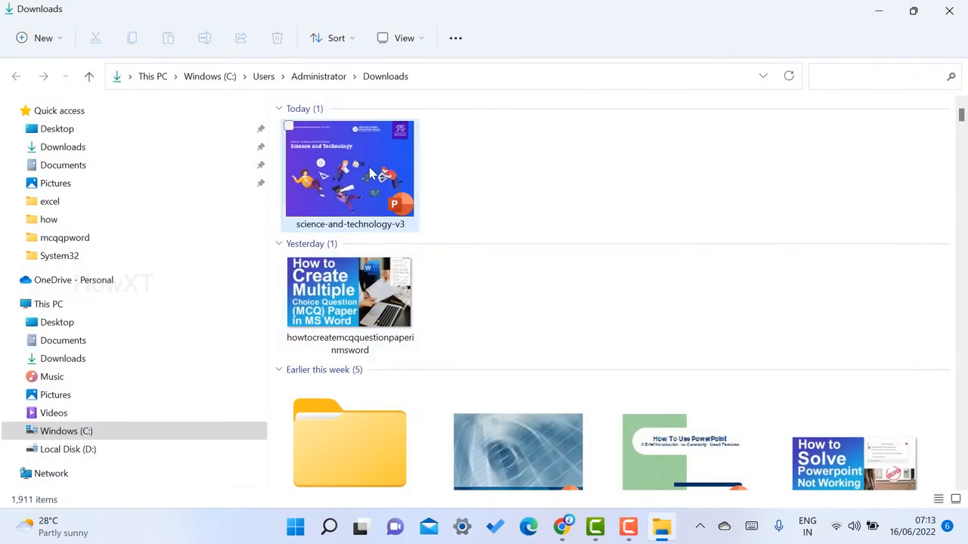
Bring up the science-and-technology-v3 file's Properties and check its Security permissions.
right_click(349, 174)
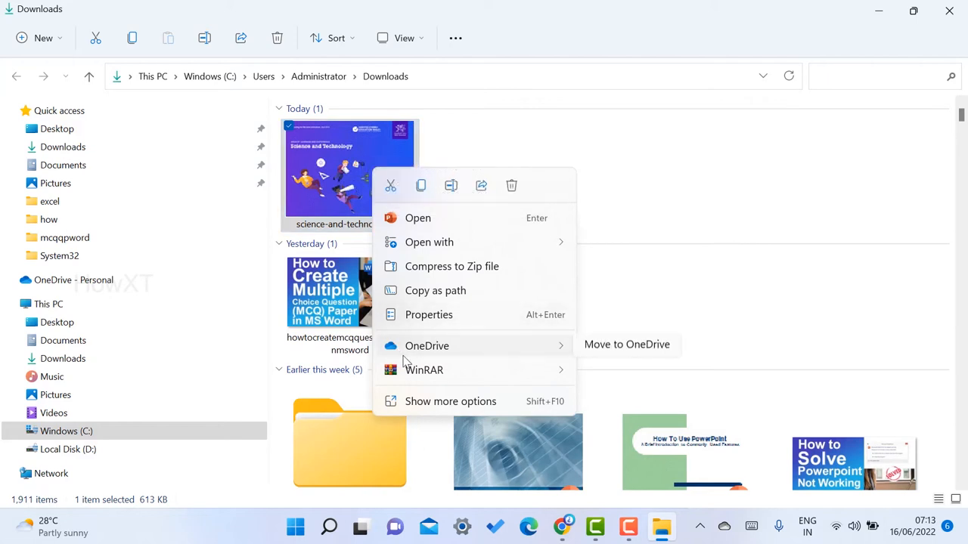
click(451, 400)
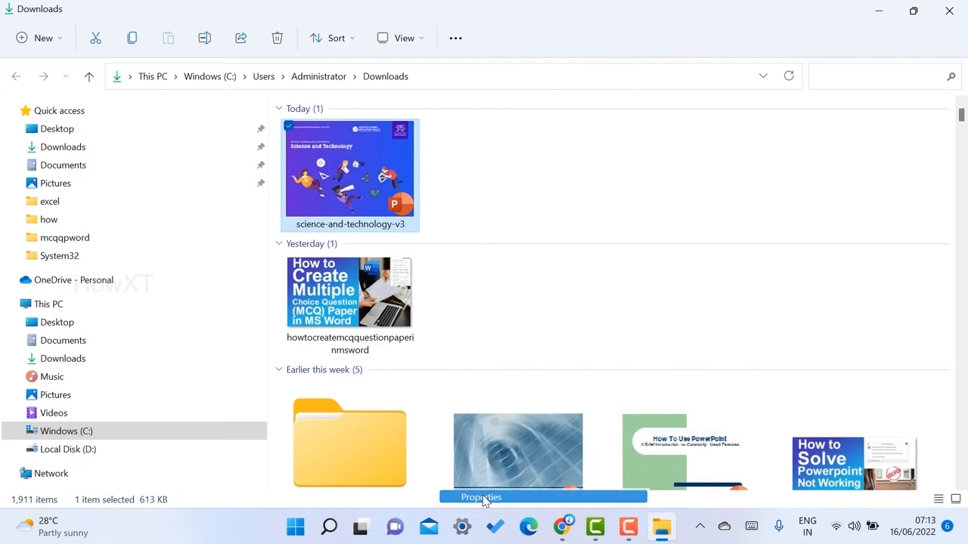
click(481, 496)
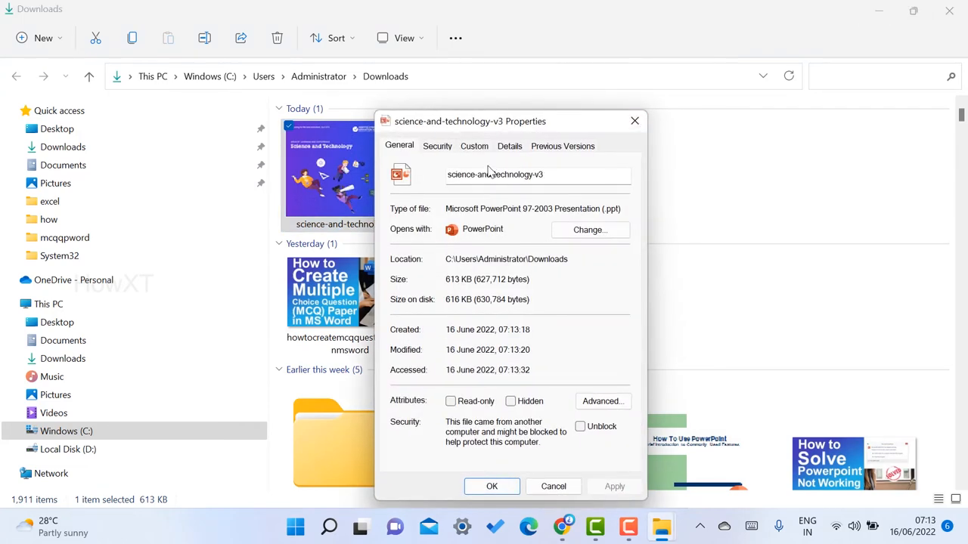
click(437, 146)
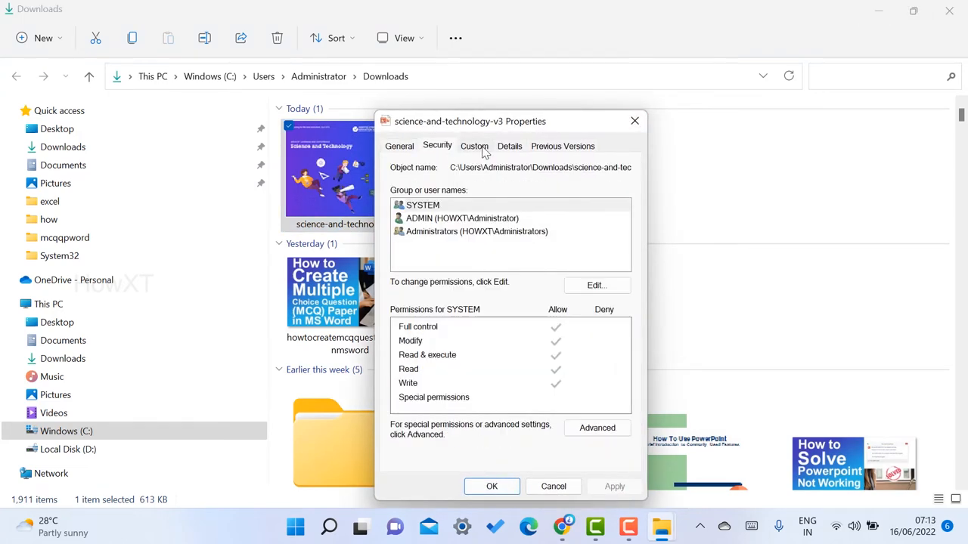
Review the Details metadata: title, authors, revision number and editing dates.
click(508, 145)
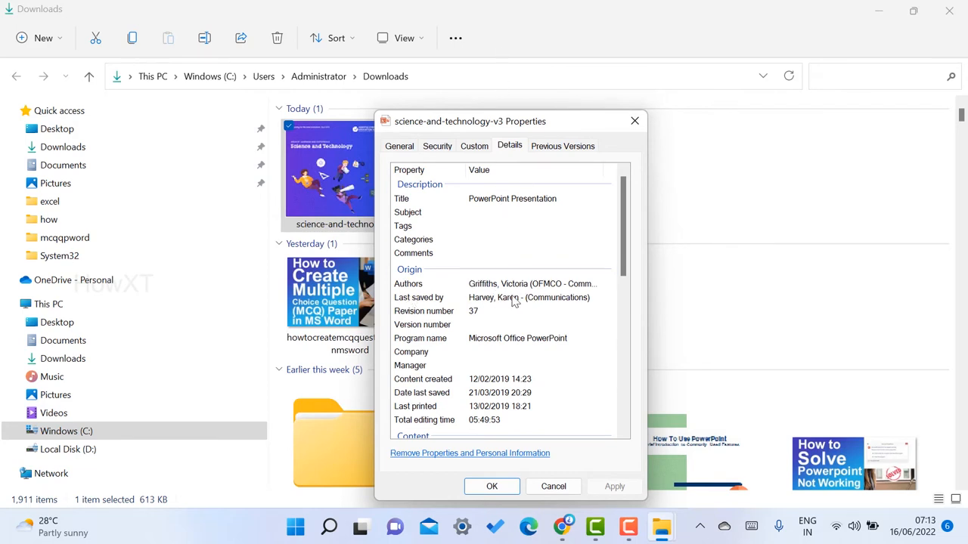
mouse_move(481, 313)
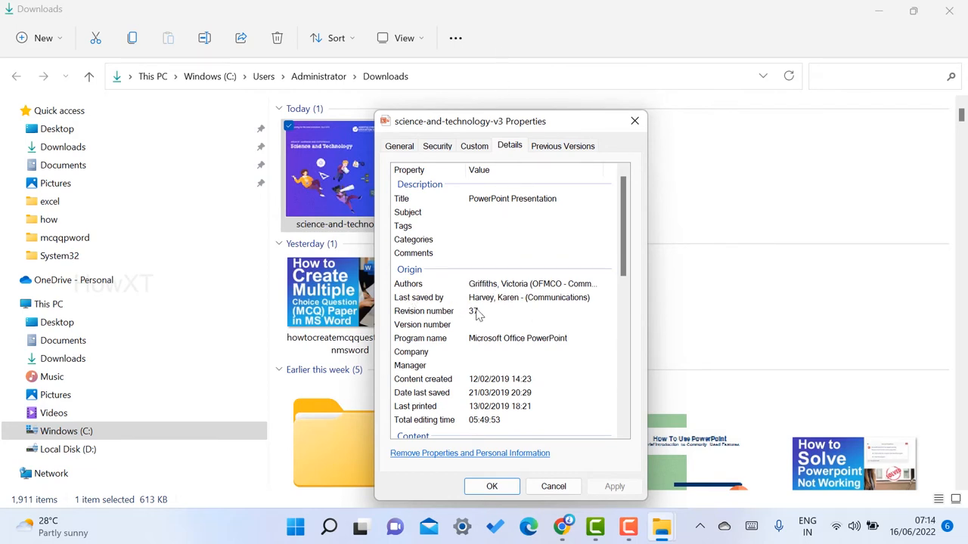
scroll(down, 3)
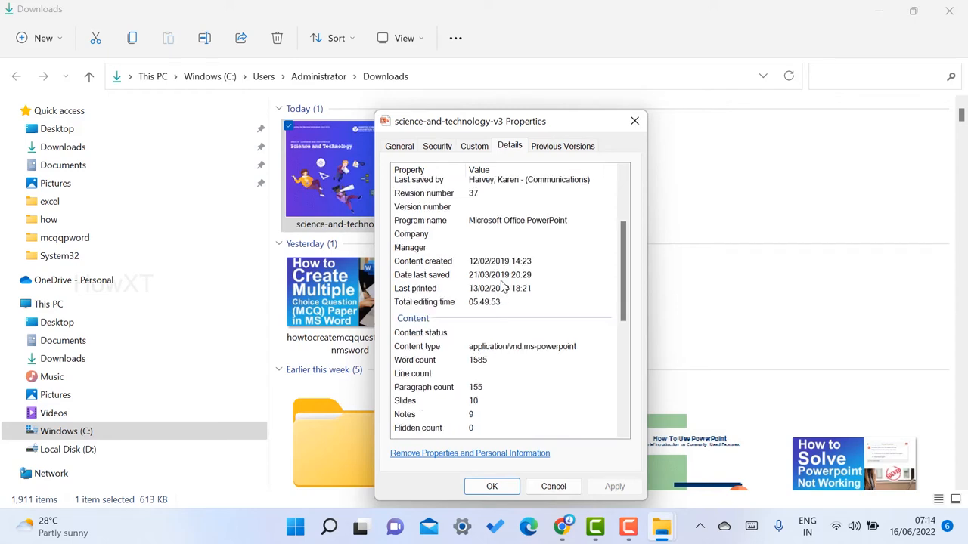
scroll(up, 3)
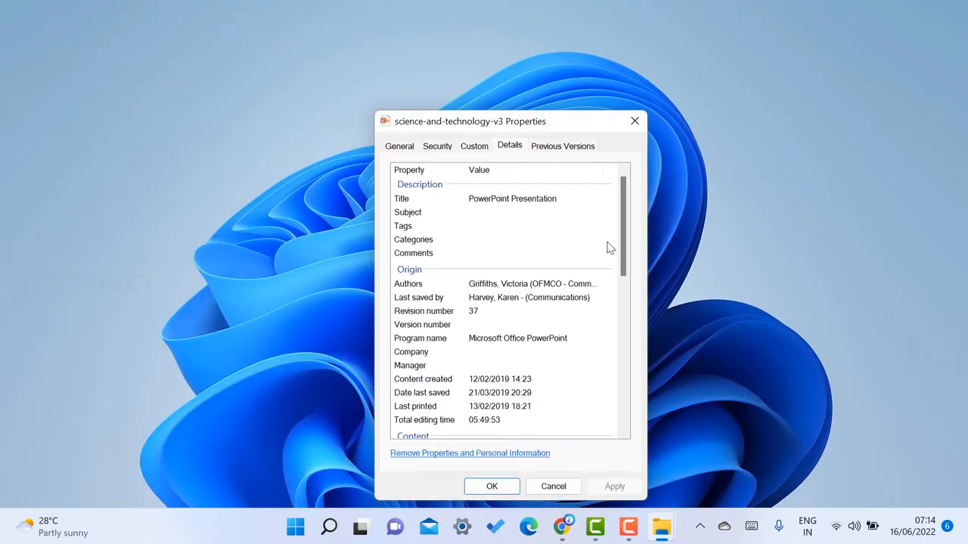
scroll(down, 3)
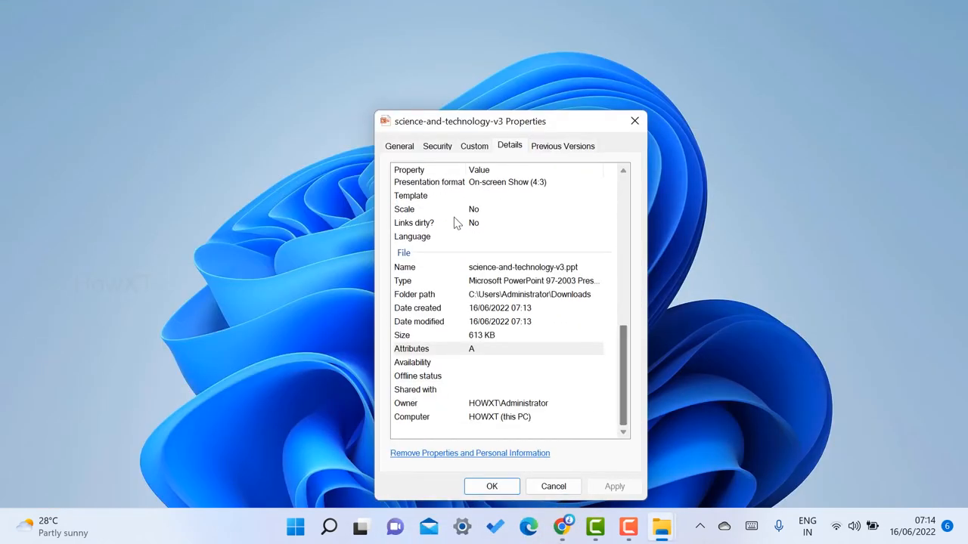
mouse_move(407, 459)
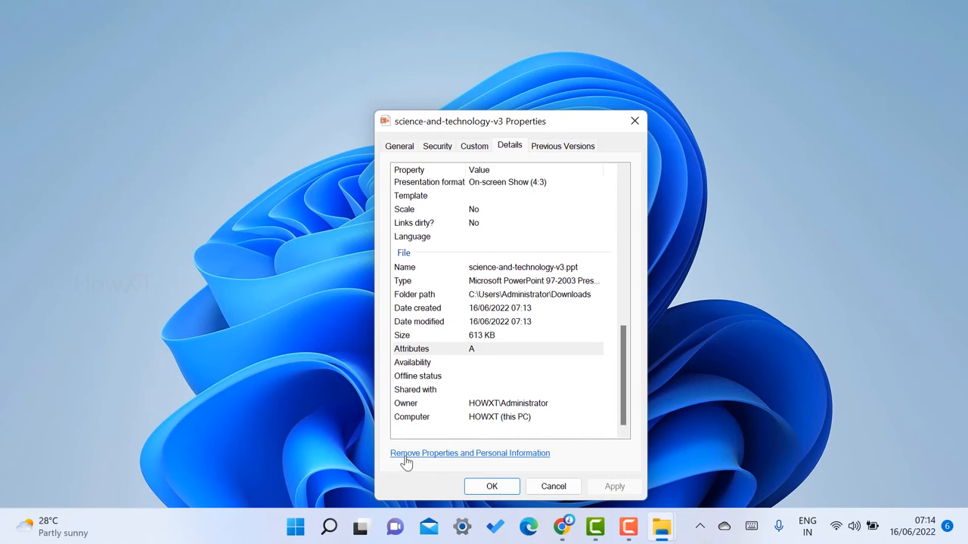
mouse_move(487, 462)
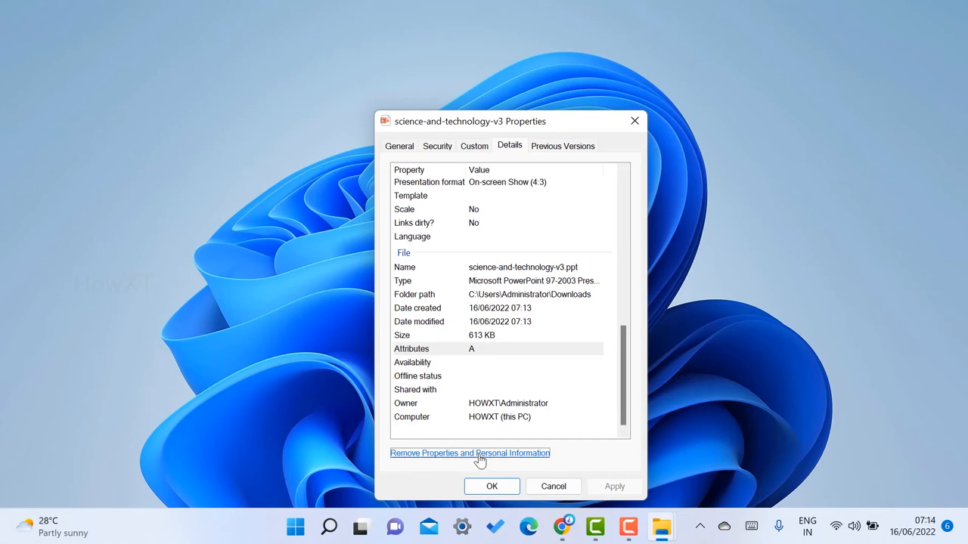
Strip all properties from the original file via Remove Properties and Personal Information with Select All.
click(468, 453)
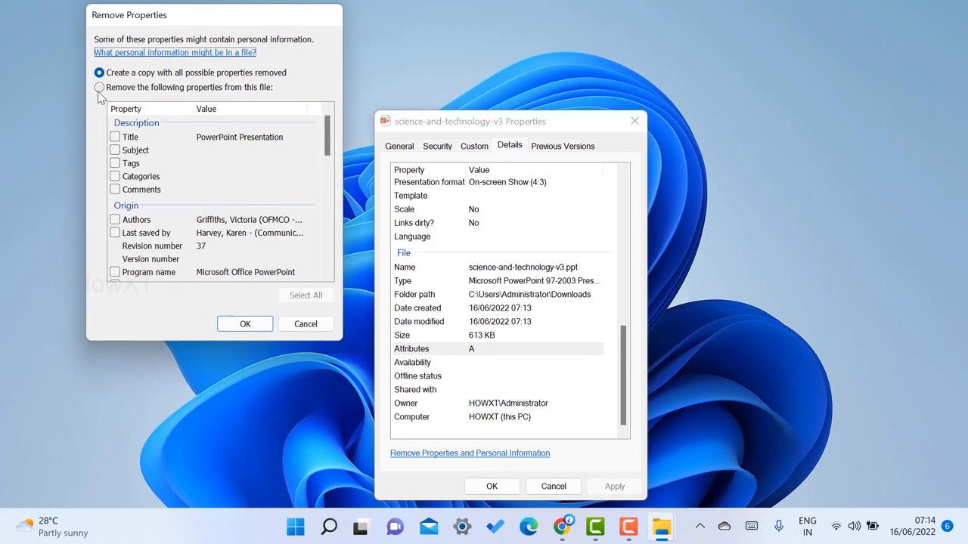
click(99, 86)
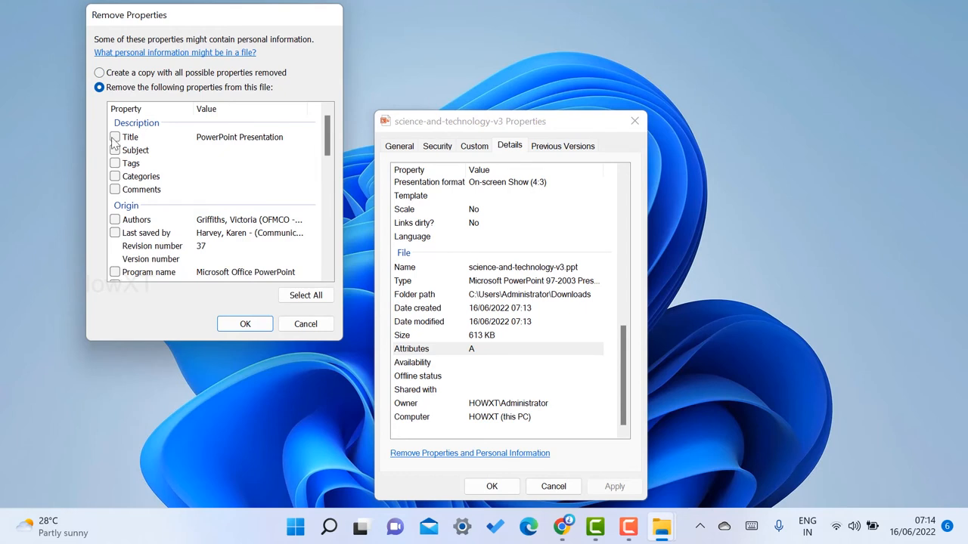
click(115, 136)
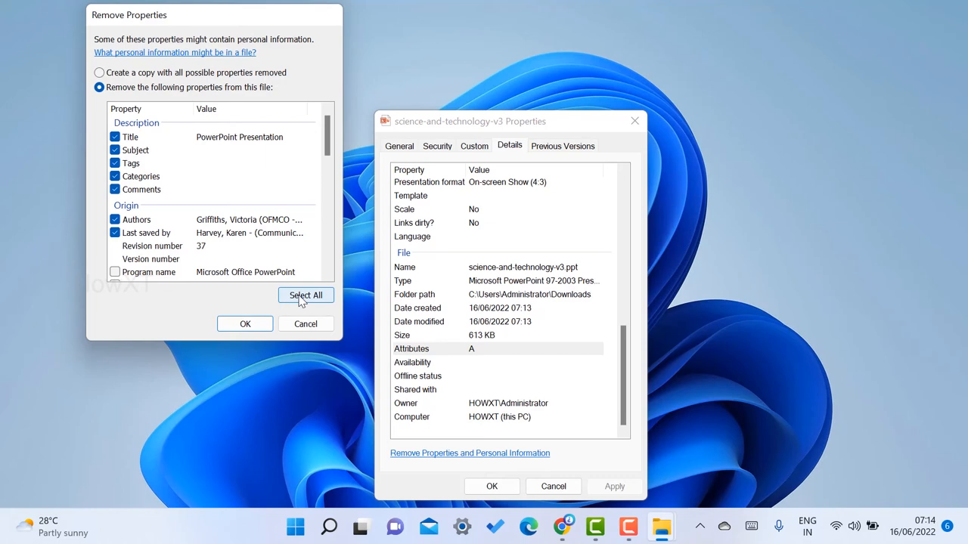
click(305, 294)
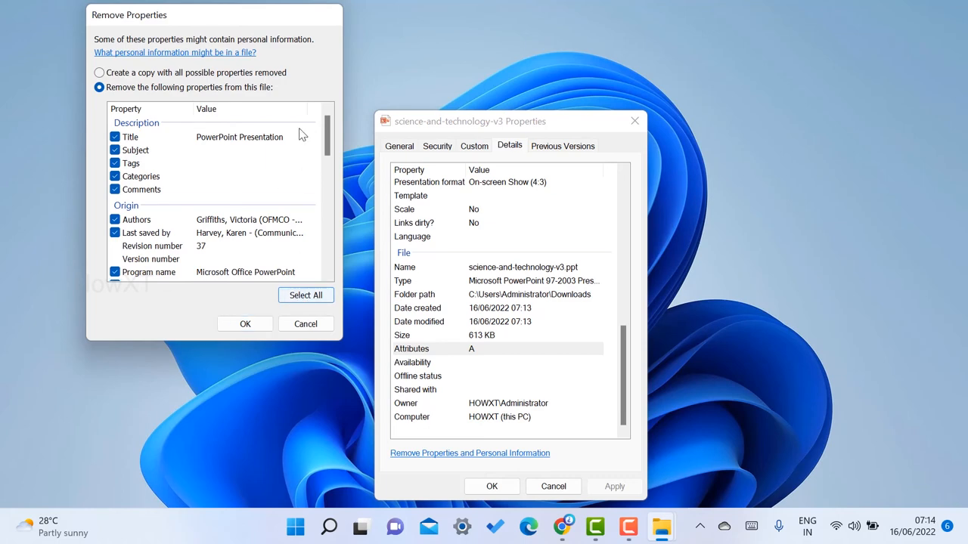
scroll(down, 3)
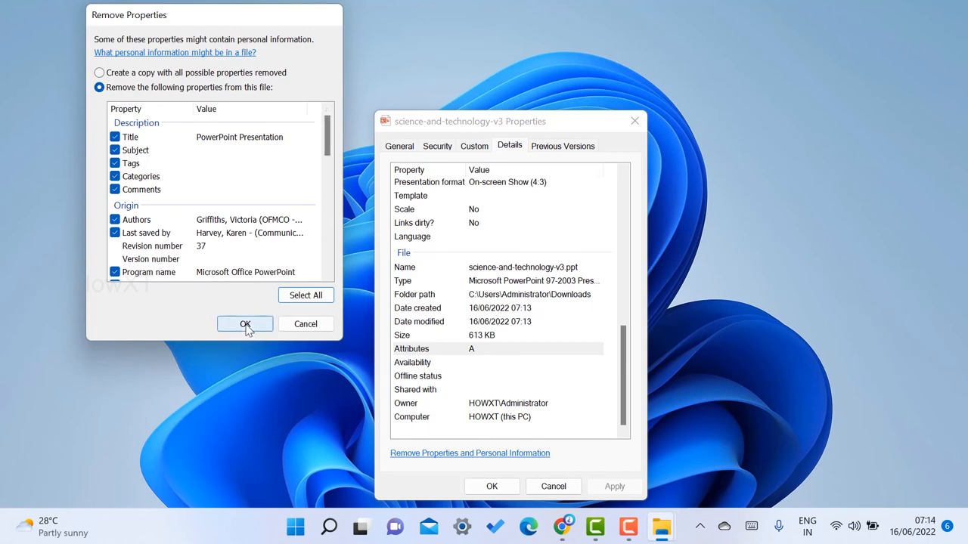
click(245, 323)
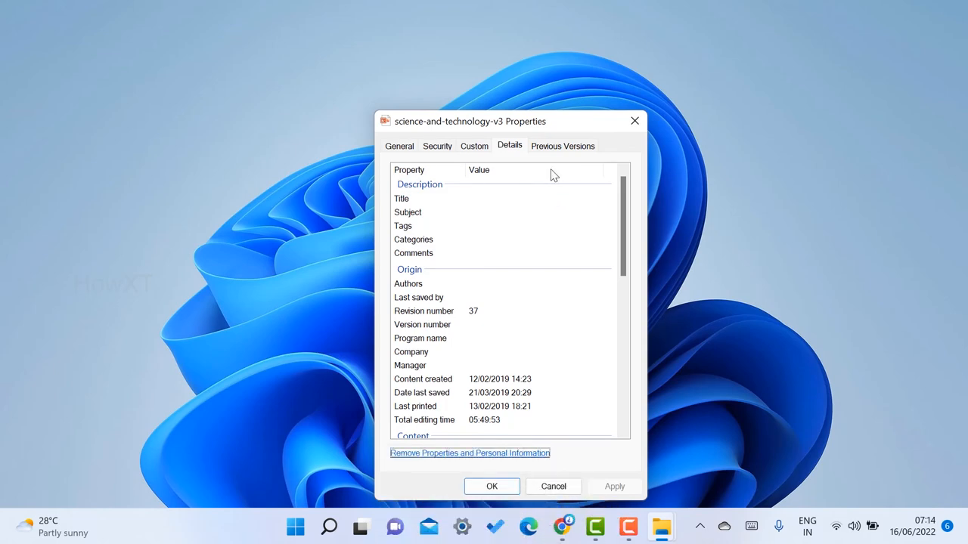
Close the Properties dialog, return to Downloads and reopen the science-and-technology-v3 file's properties.
click(635, 121)
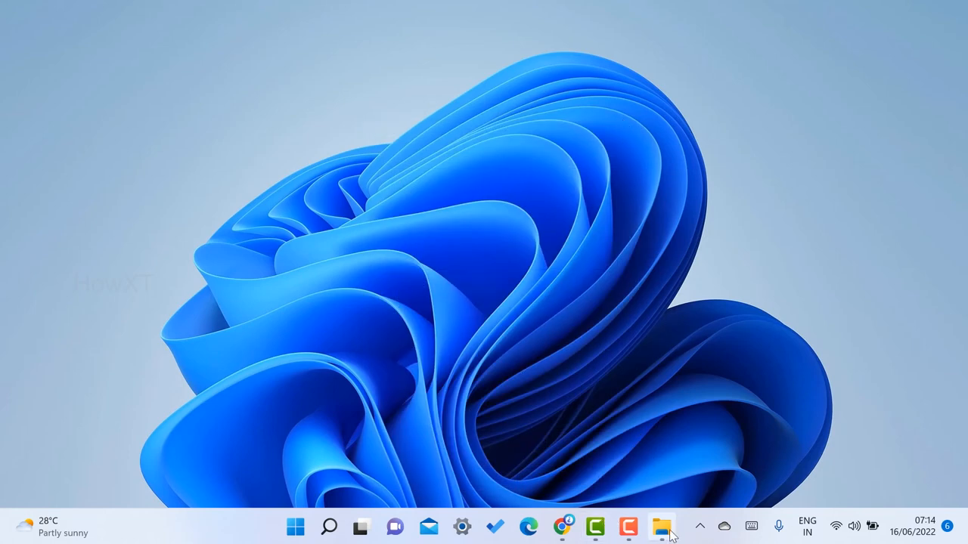
click(662, 526)
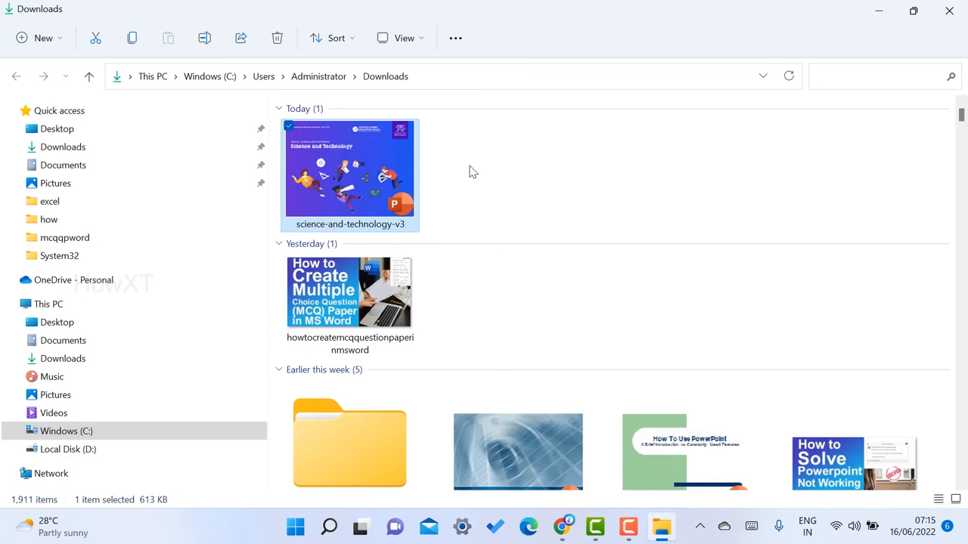
right_click(349, 173)
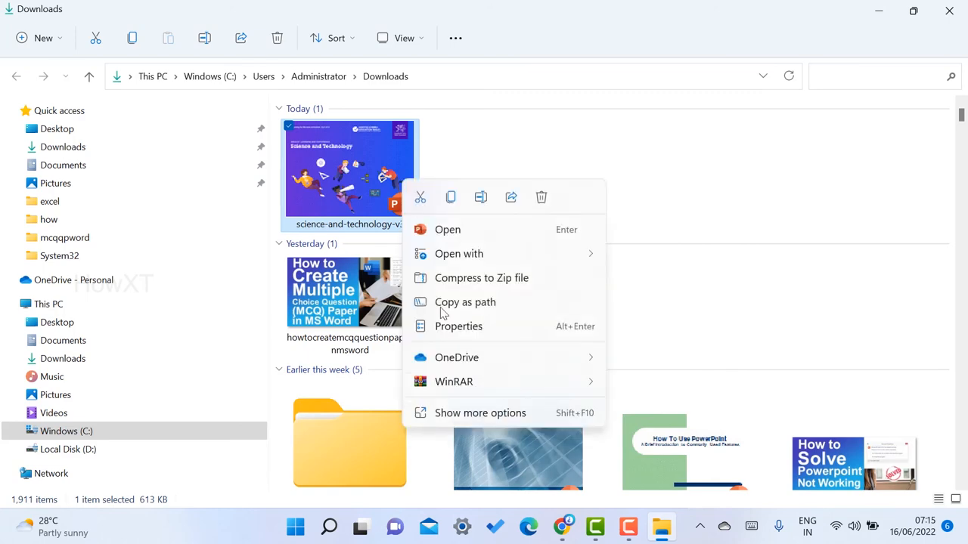
click(458, 327)
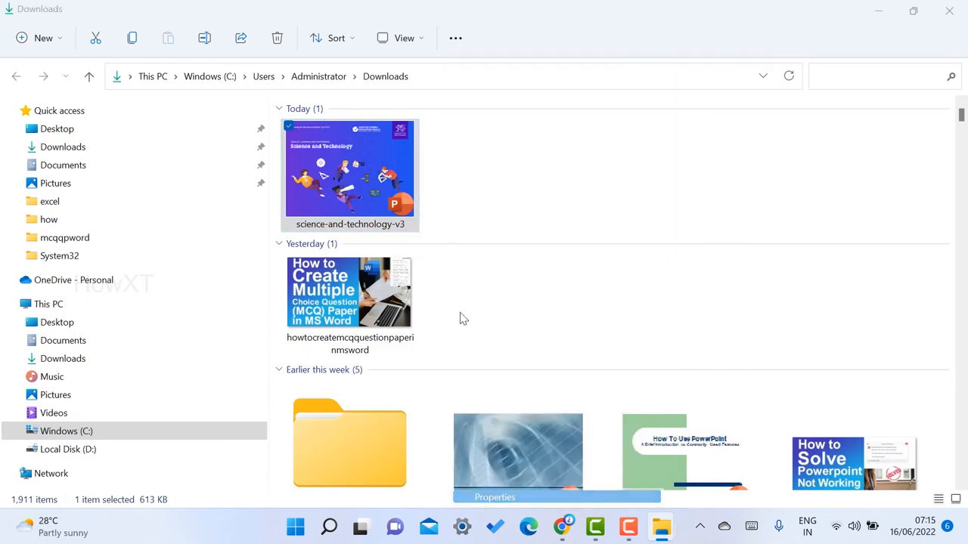